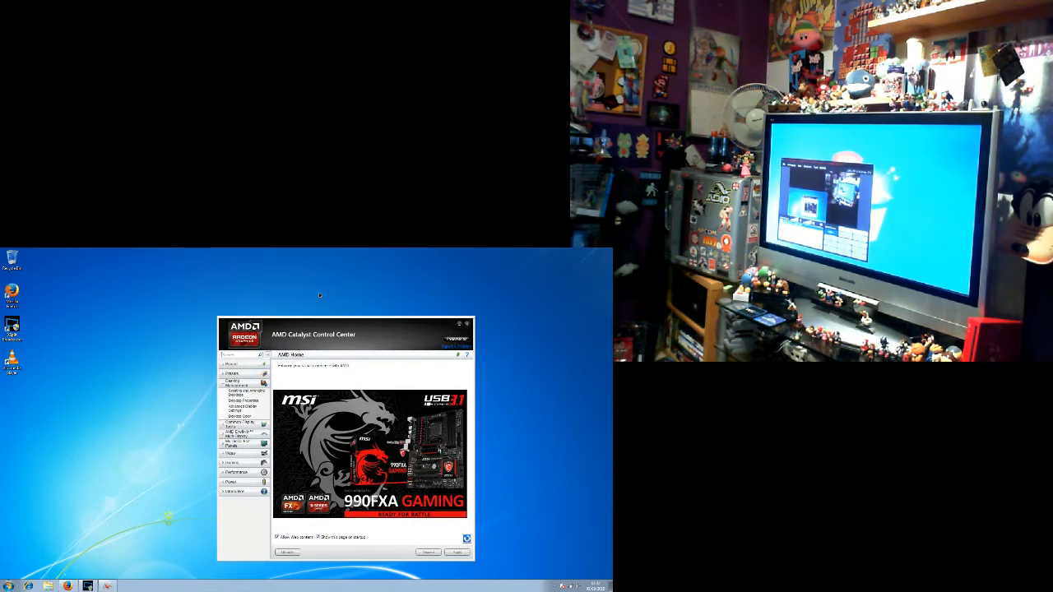
{"action": "mouse_move", "coordinate": [354, 314]}
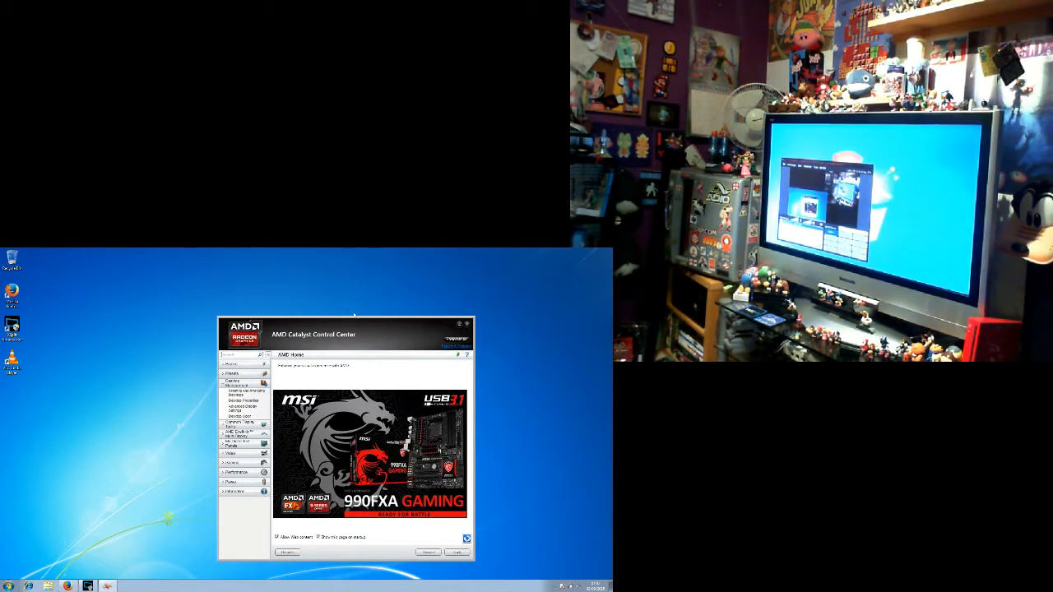
- Show the Creating and Arranging Desktops page listing both displays side by side
{"action": "left_click", "coordinate": [239, 389]}
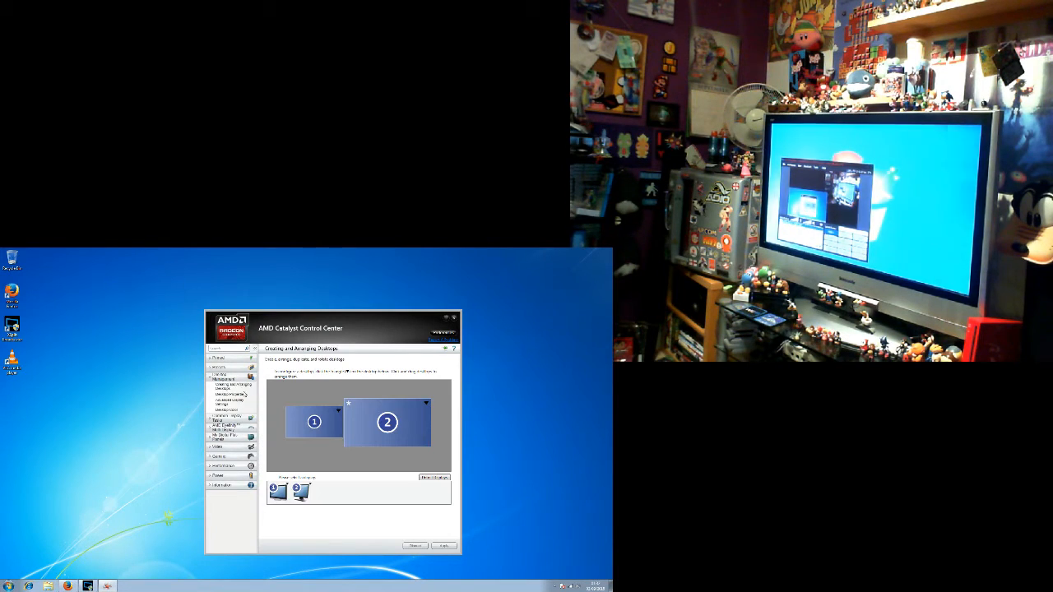
- Bring the OBS window onto the PC monitor, leaving the TV showing only the desktop
{"action": "right_click", "coordinate": [387, 422]}
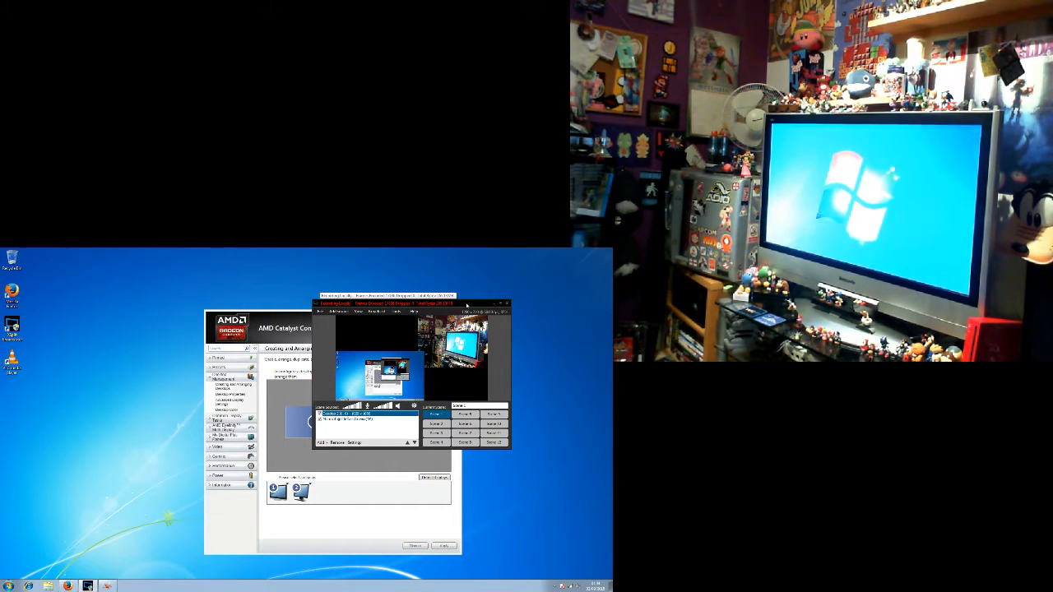
- Move the OBS window to the lower right so the two-display arrangement is fully visible
{"action": "left_click_drag", "start_coordinate": [411, 303], "coordinate": [510, 420]}
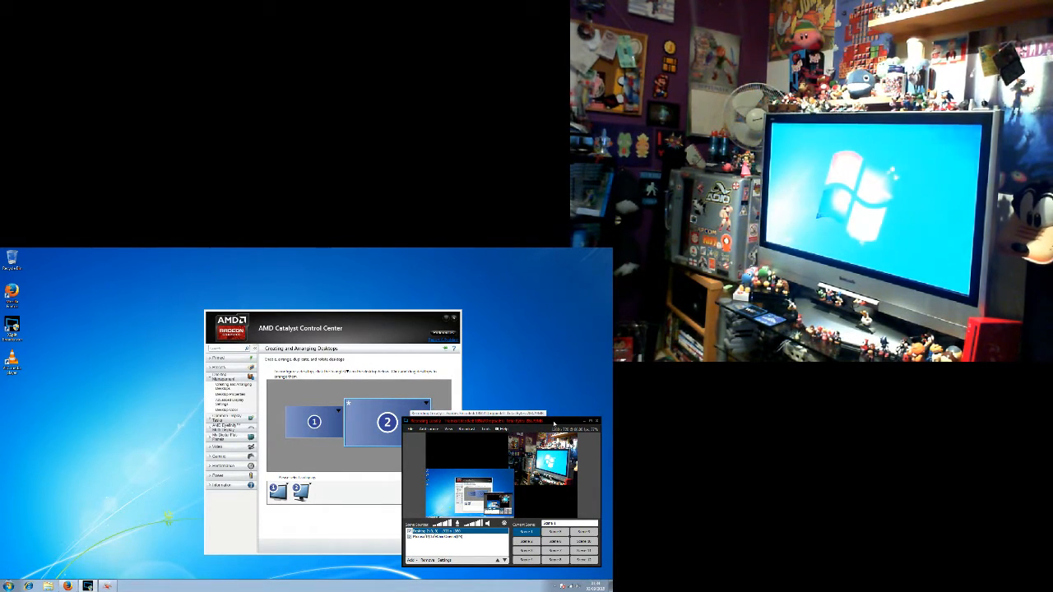